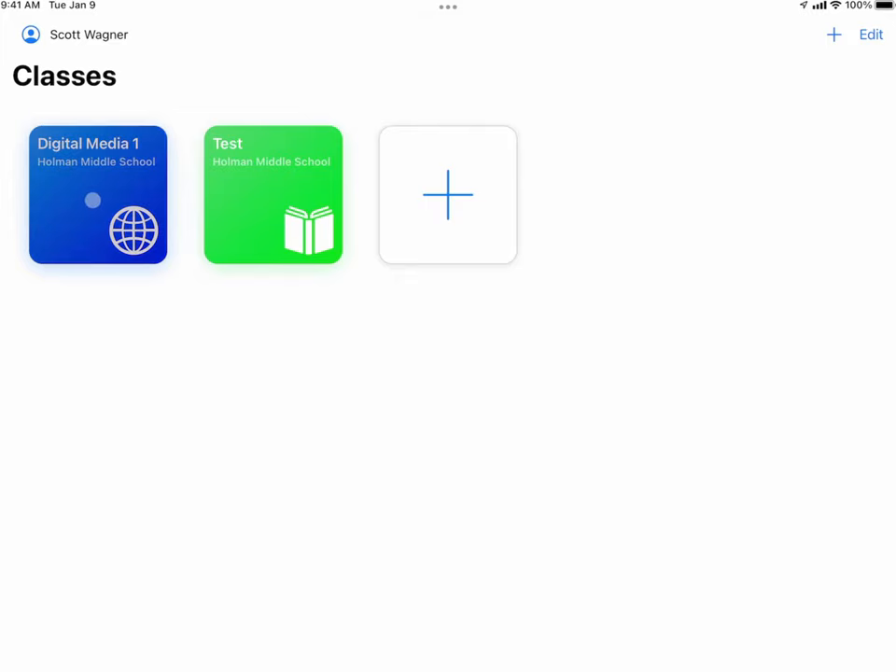
- Look through the Digital Media 1 and Test classes, then confirm Wi-Fi shows Pattonville WiFi joined
{"action": "left_click", "coordinate": [98, 195]}
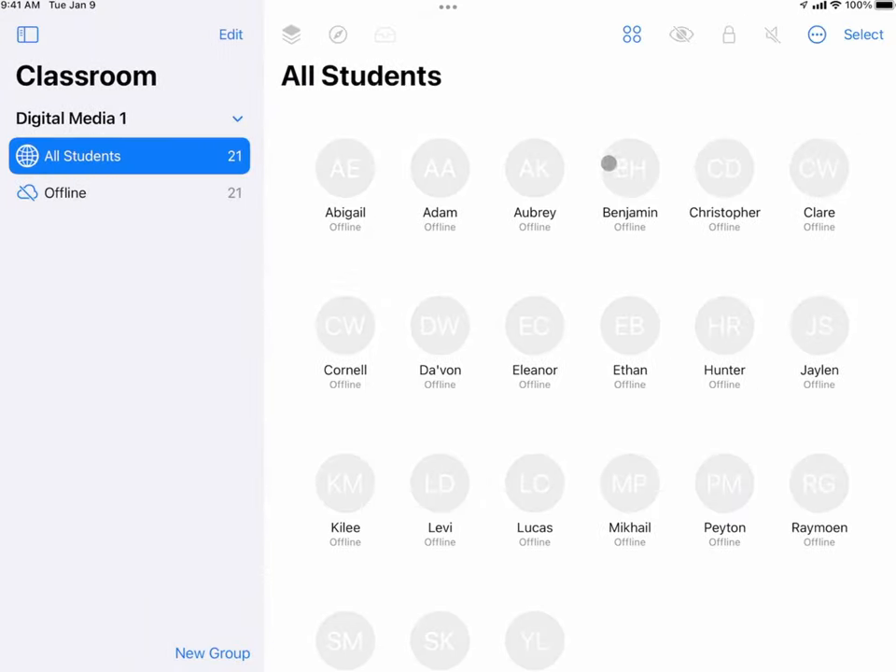
{"action": "left_click", "coordinate": [816, 34]}
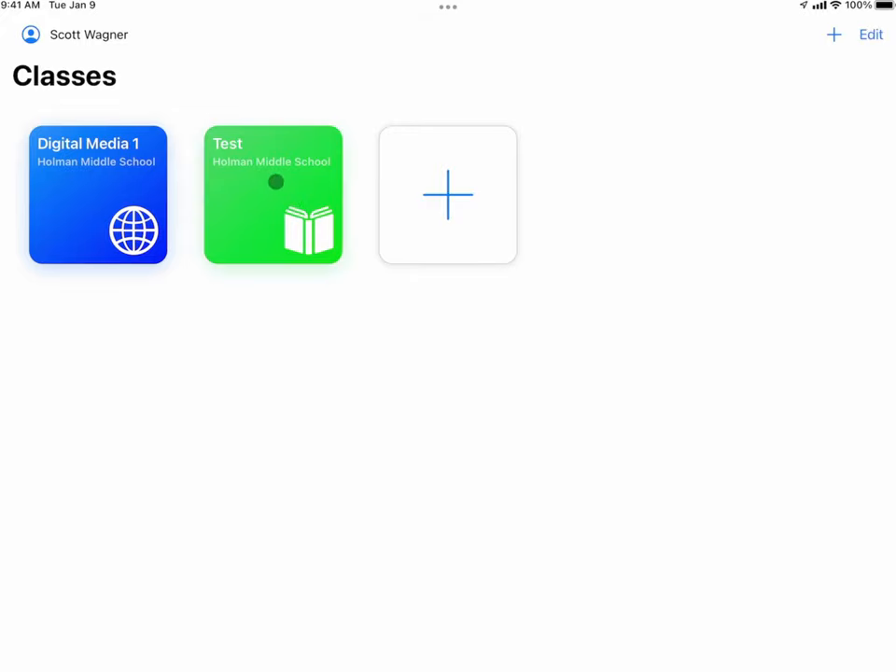
{"action": "left_click", "coordinate": [273, 195]}
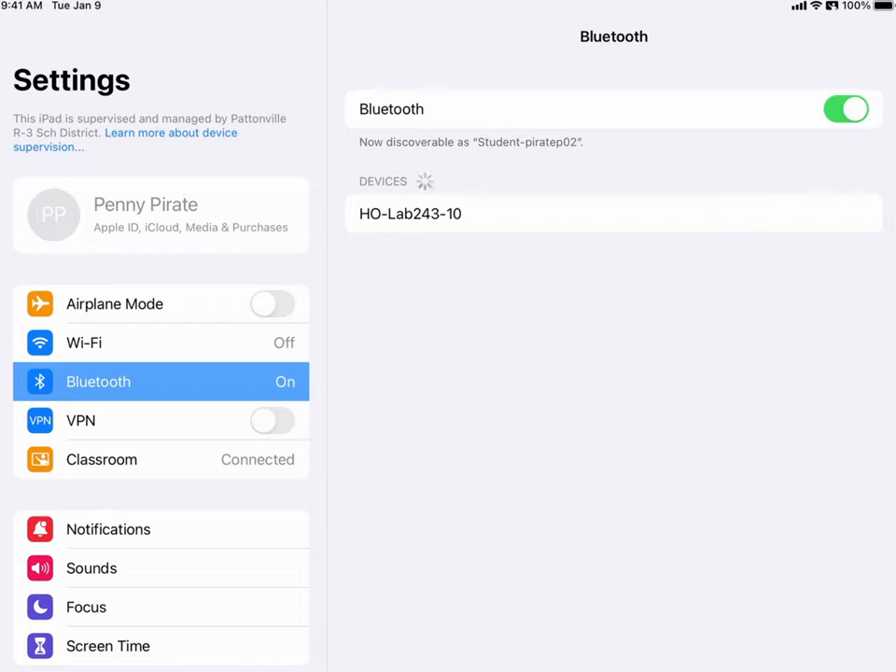
{"action": "left_click", "coordinate": [84, 342]}
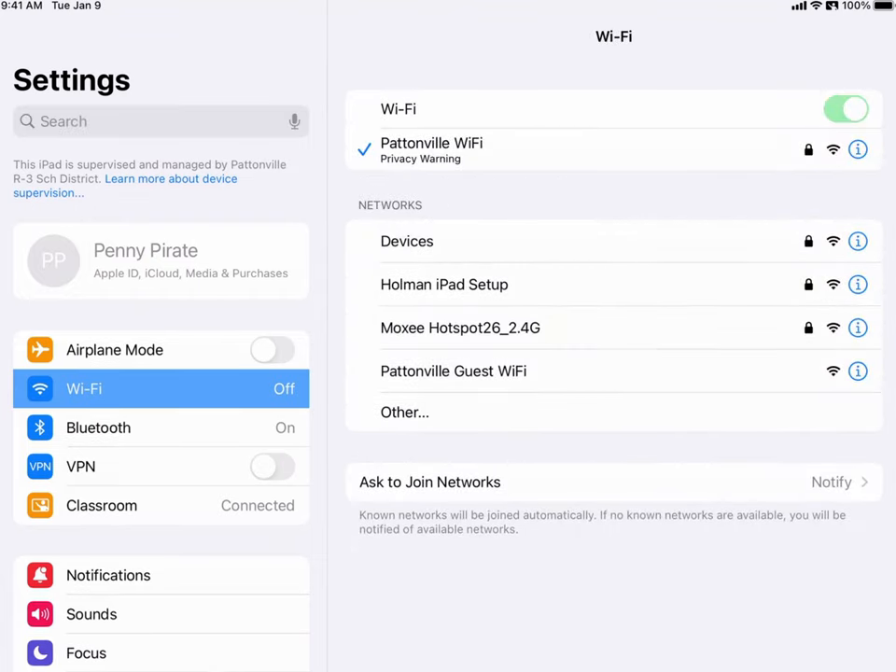
{"action": "key", "text": "home"}
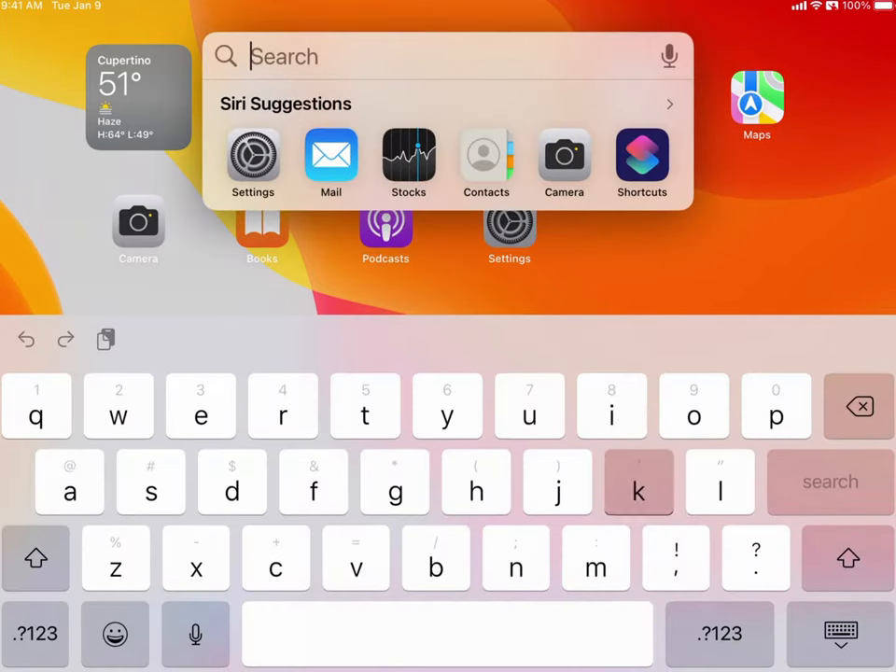
- Launch Keynote from a 'keynote' search and dismiss its What's New screen
{"action": "type", "text": "keynote"}
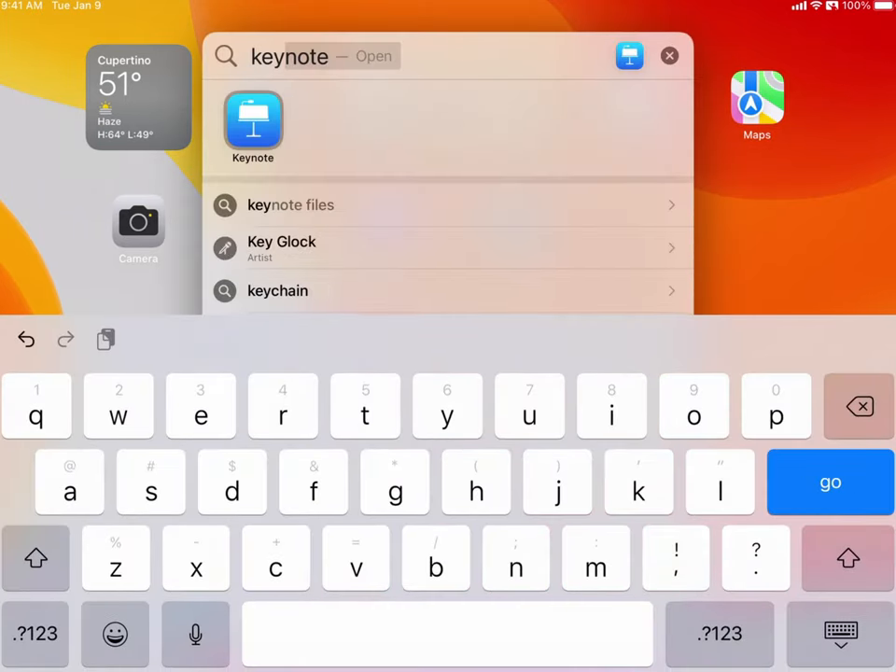
{"action": "left_click", "coordinate": [252, 122]}
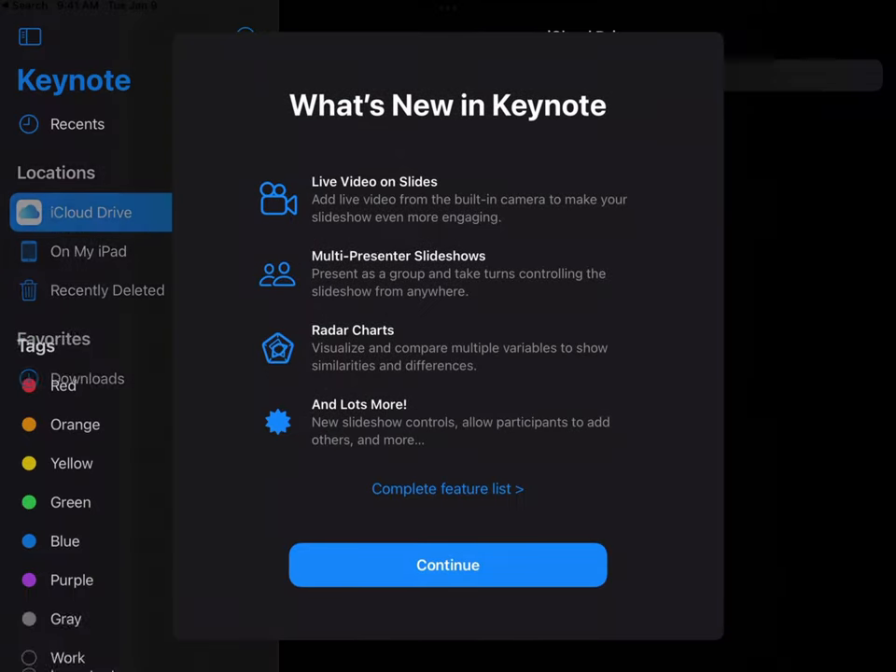
{"action": "left_click", "coordinate": [448, 564]}
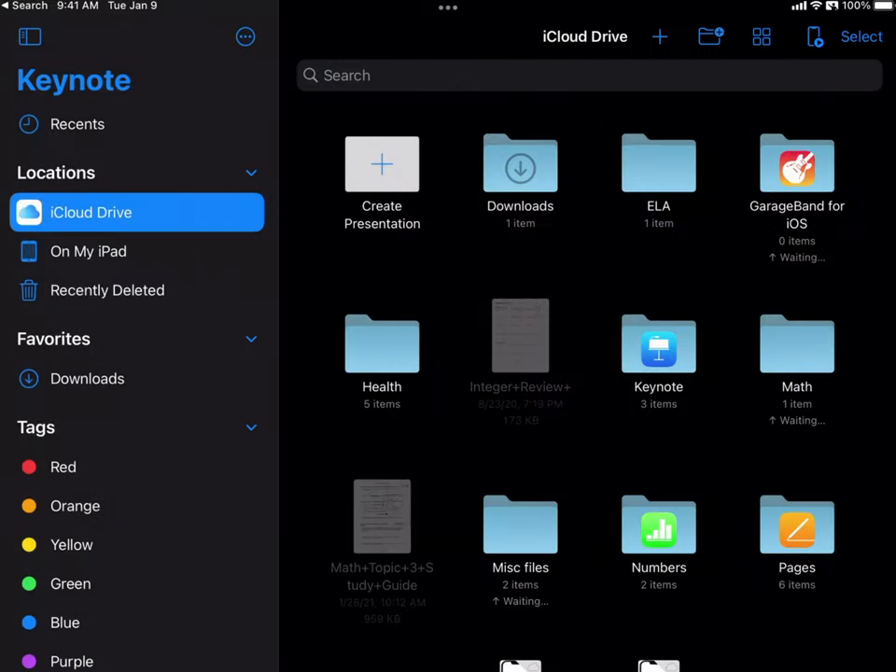